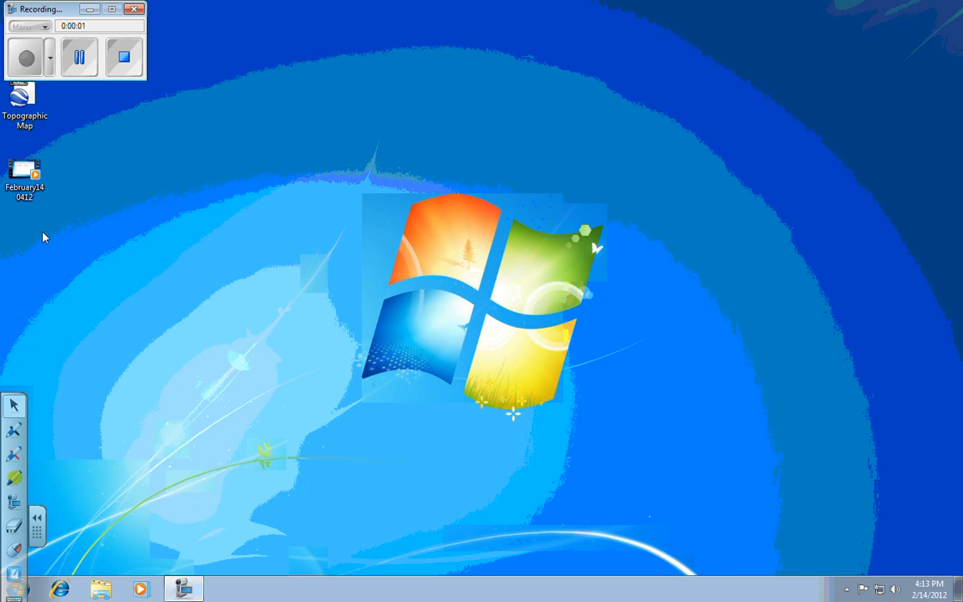
Step: Browse from Computer into SSHARE (S:), then north, then the All Students folder
click(100, 589)
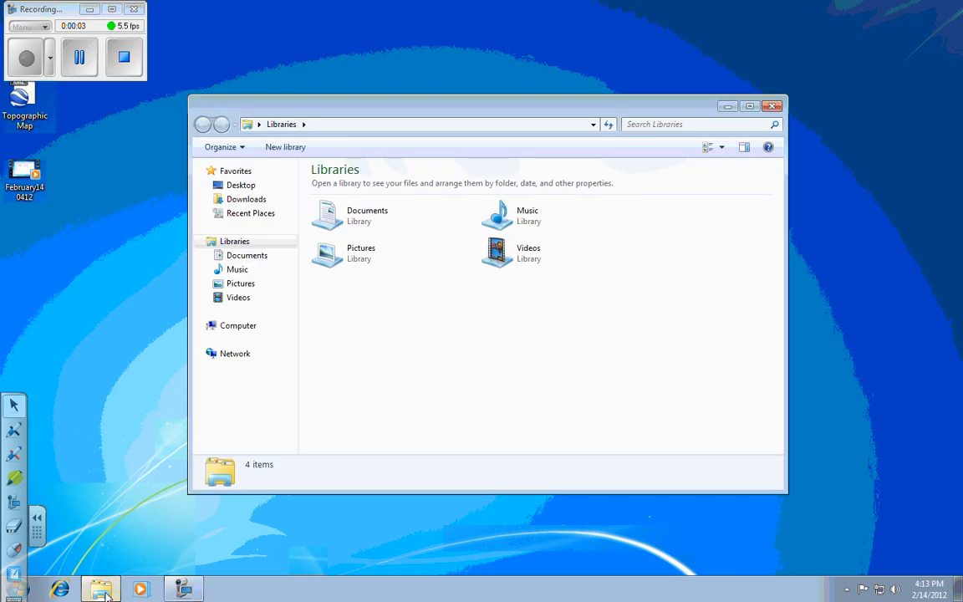
click(238, 324)
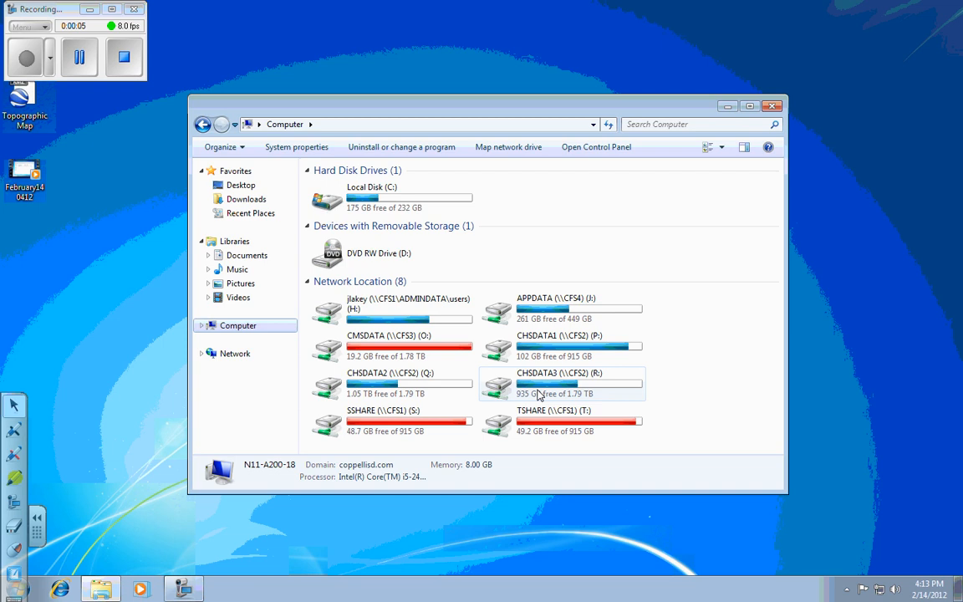
double_click(360, 410)
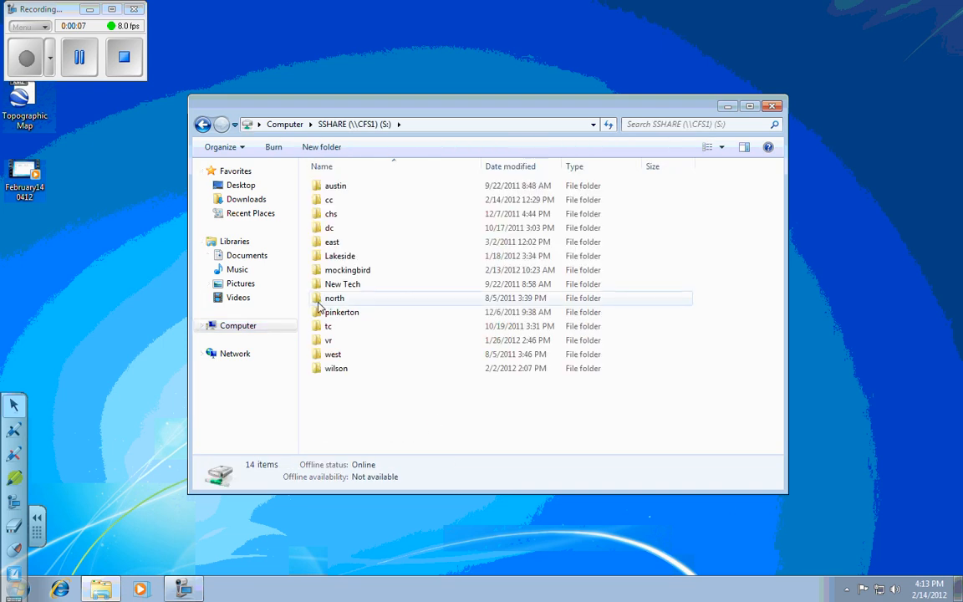
double_click(334, 298)
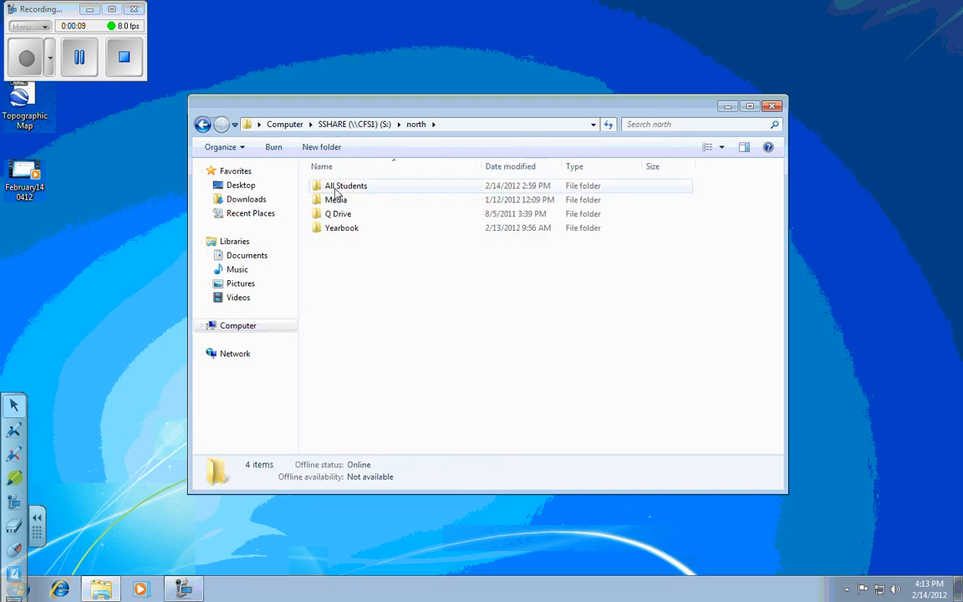
double_click(345, 186)
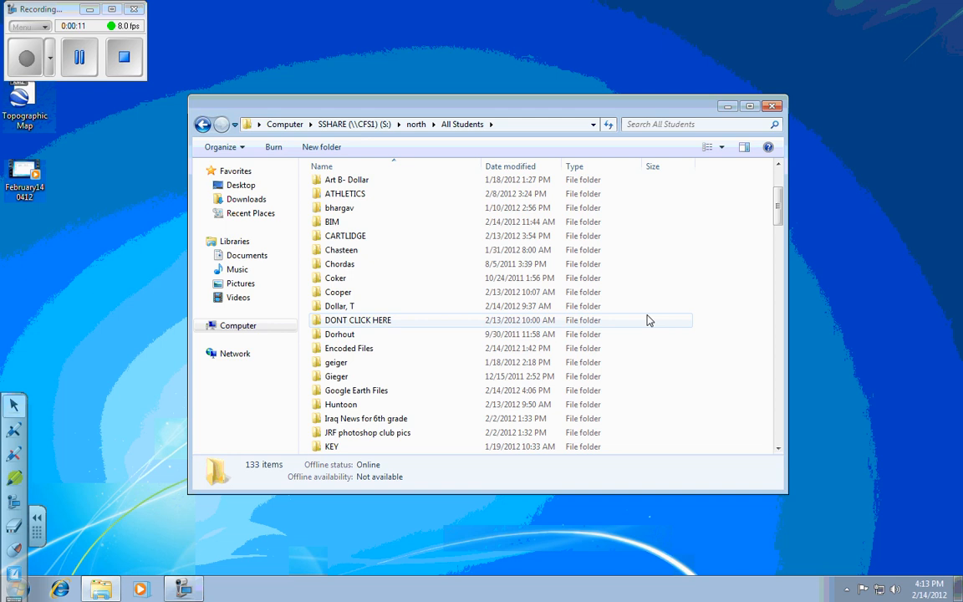
double_click(356, 391)
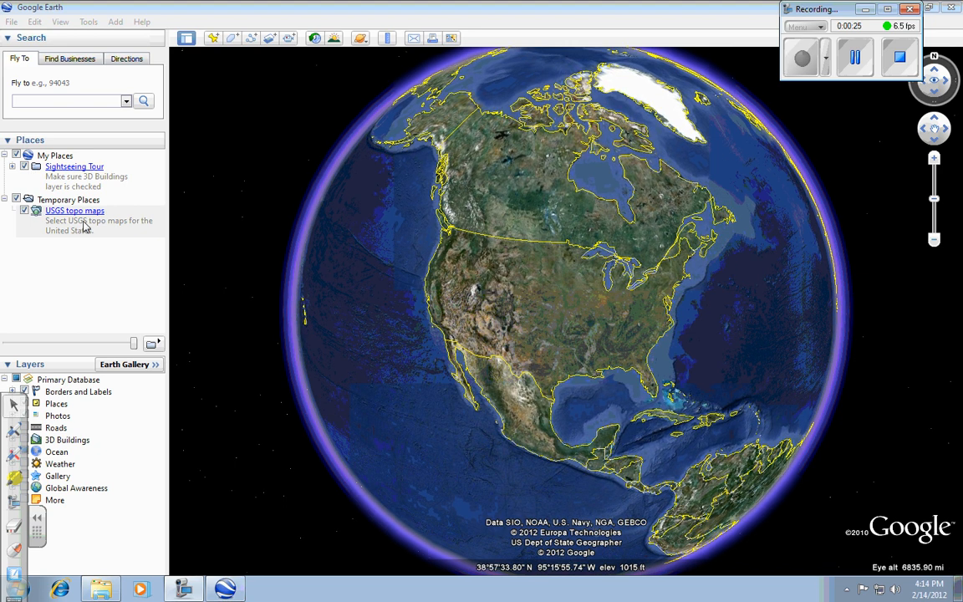
Step: Load Land Features Placemarks from SSHARE > north > Google Earth Files into Temporary Places
click(11, 22)
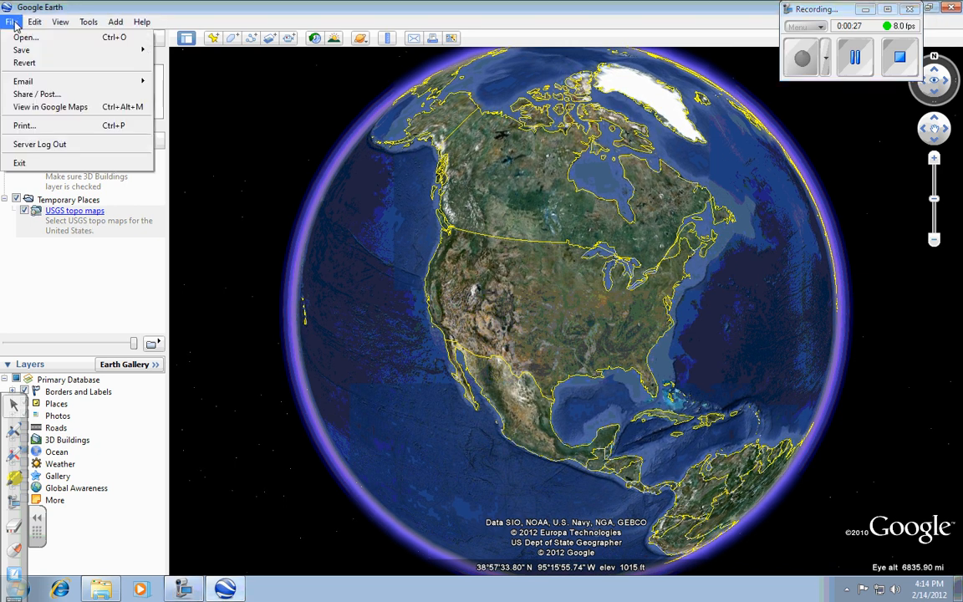
click(27, 37)
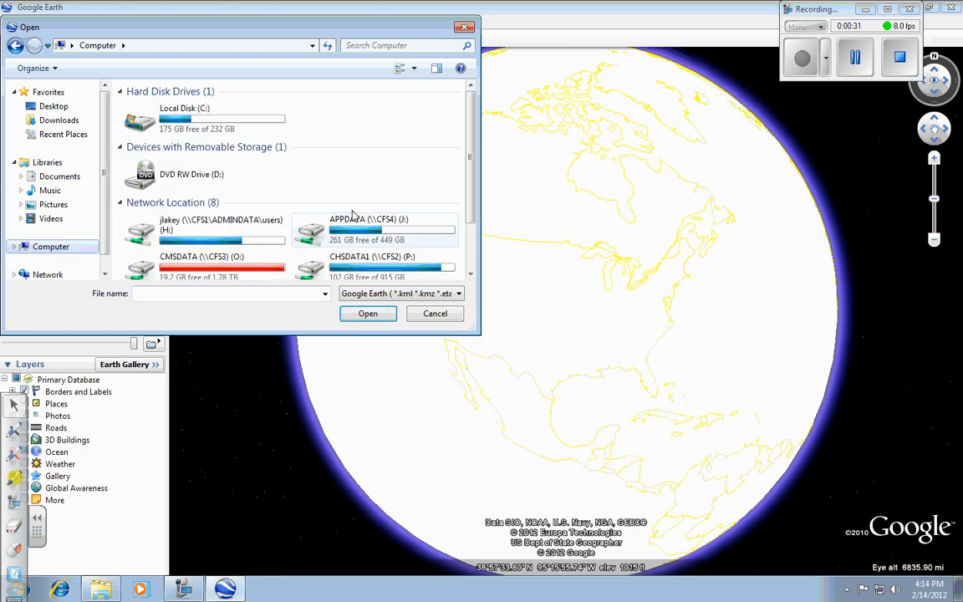
scroll(down, 3)
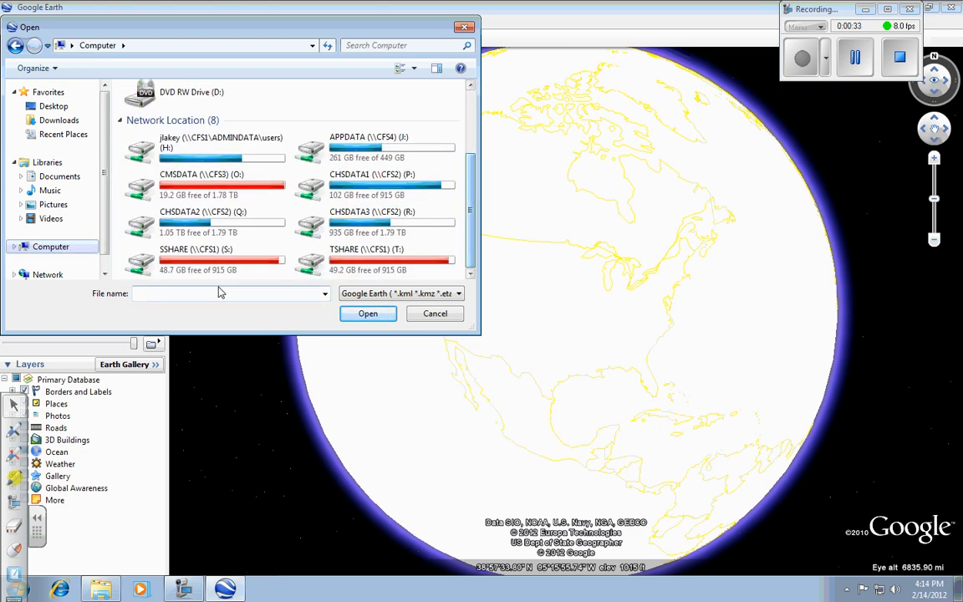
double_click(196, 249)
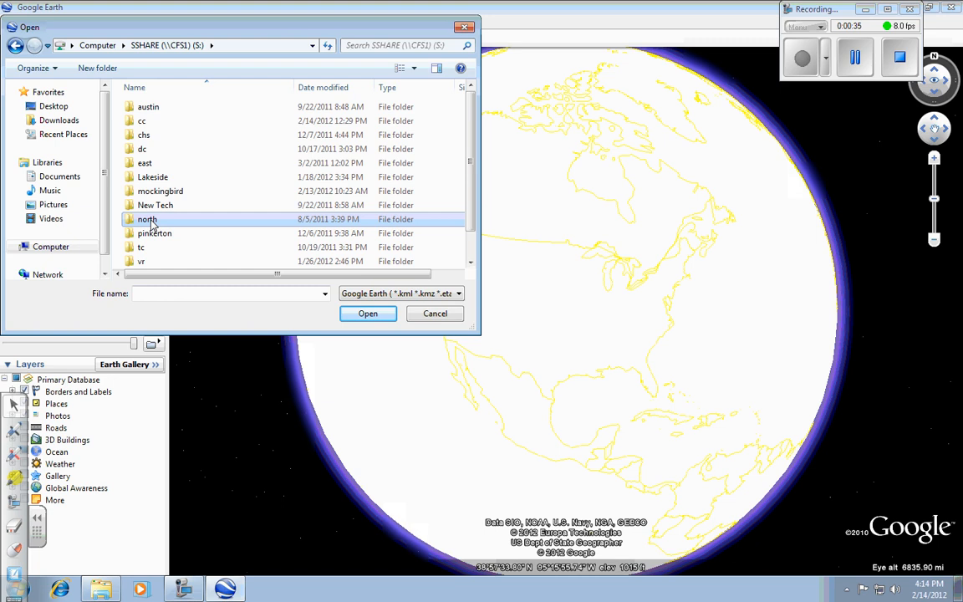
double_click(147, 218)
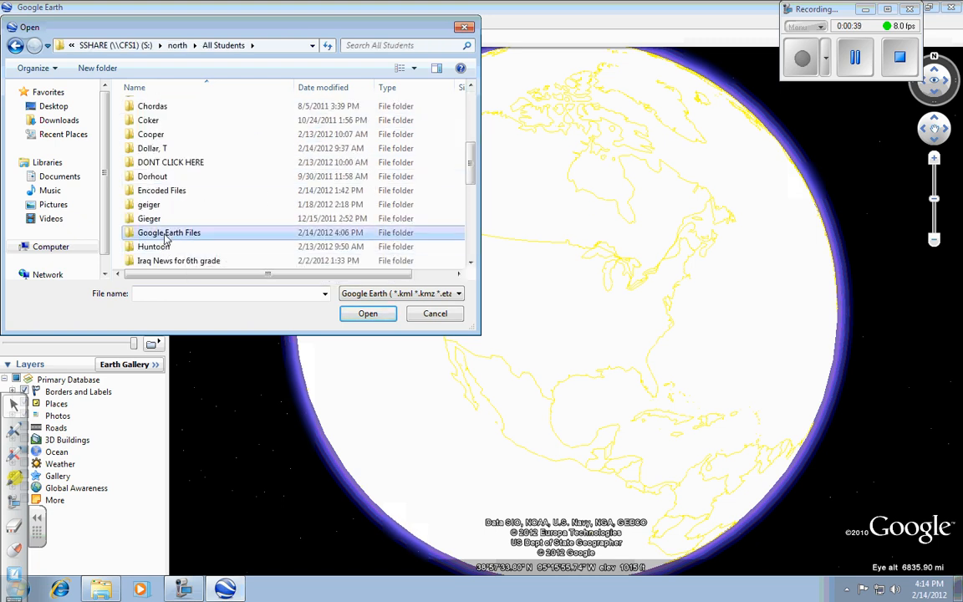
double_click(169, 232)
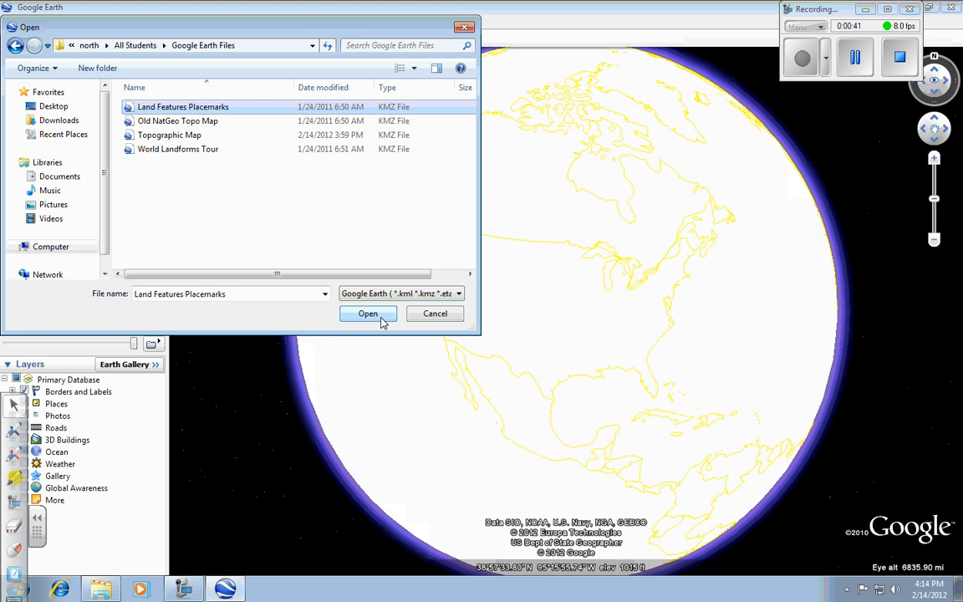
click(367, 313)
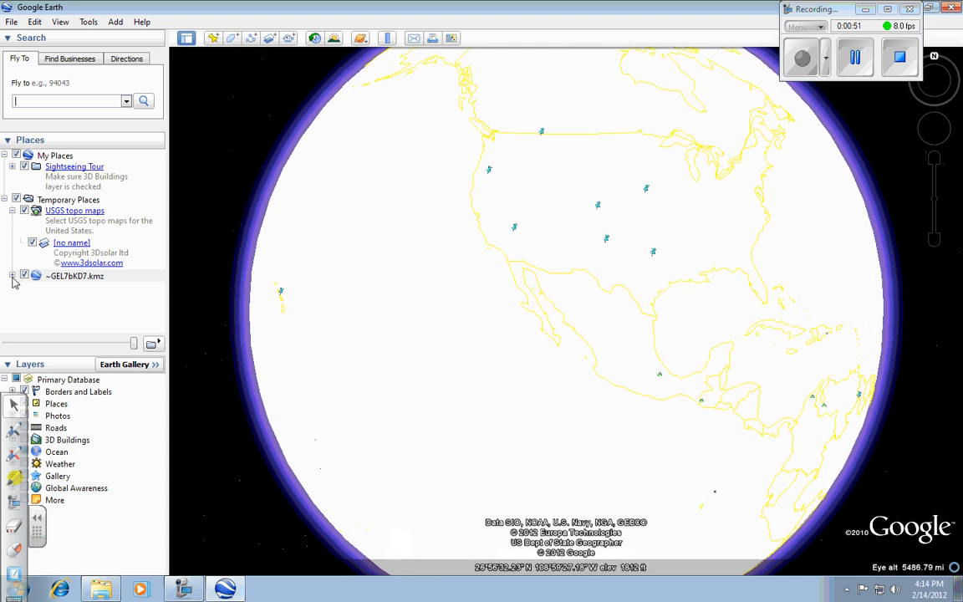
Step: Expand the loaded KMZ and select the Glacier National Park, MT placemark
click(19, 276)
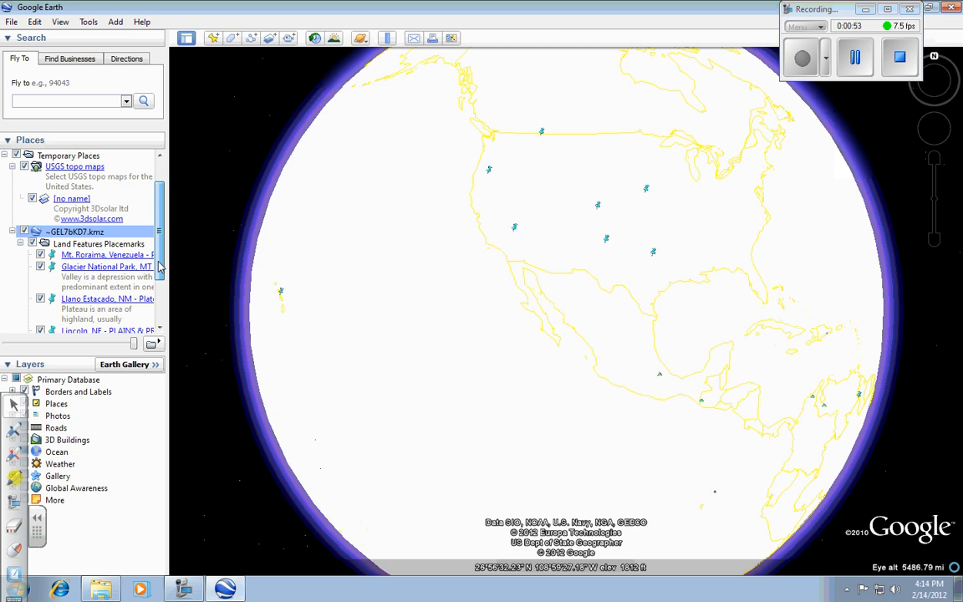
scroll(down, 3)
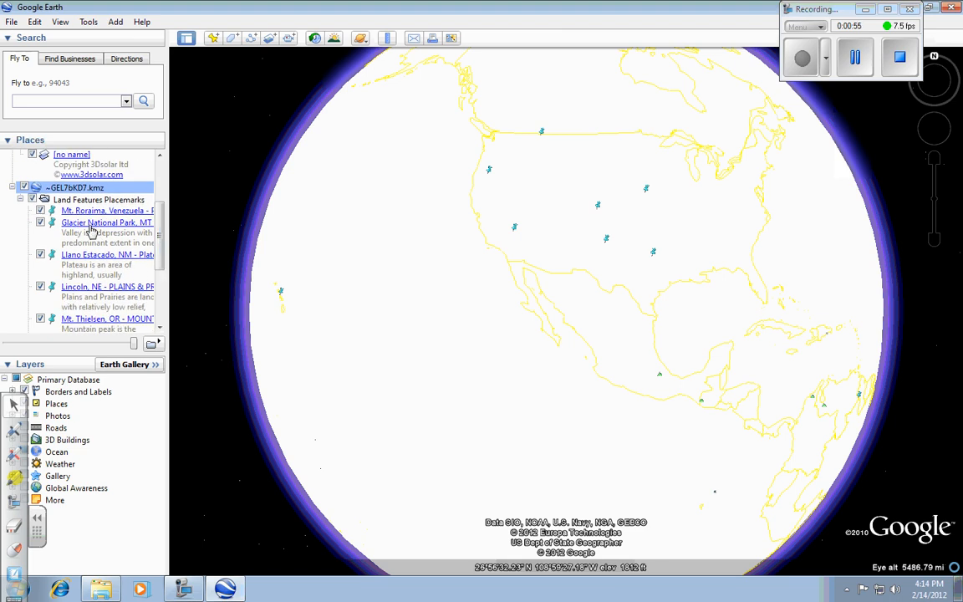
click(107, 222)
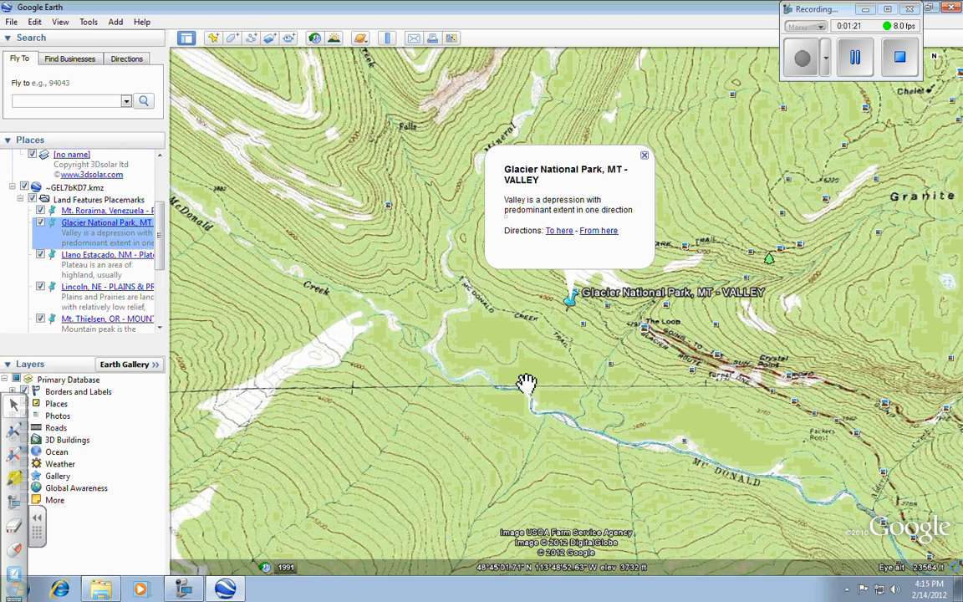
Step: Zoom in on the Glacier National Park valley terrain
scroll(down, 3)
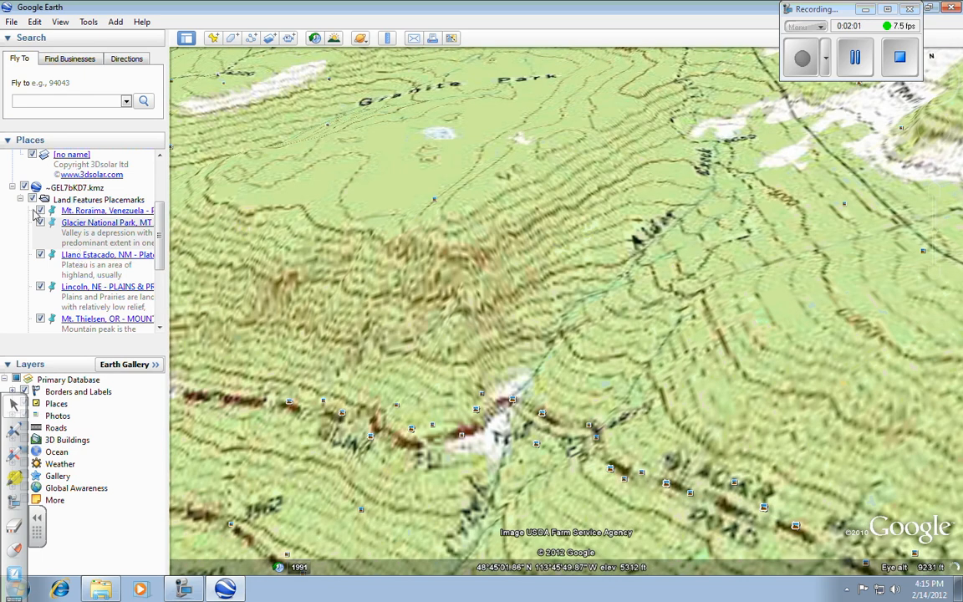
mouse_move(13, 204)
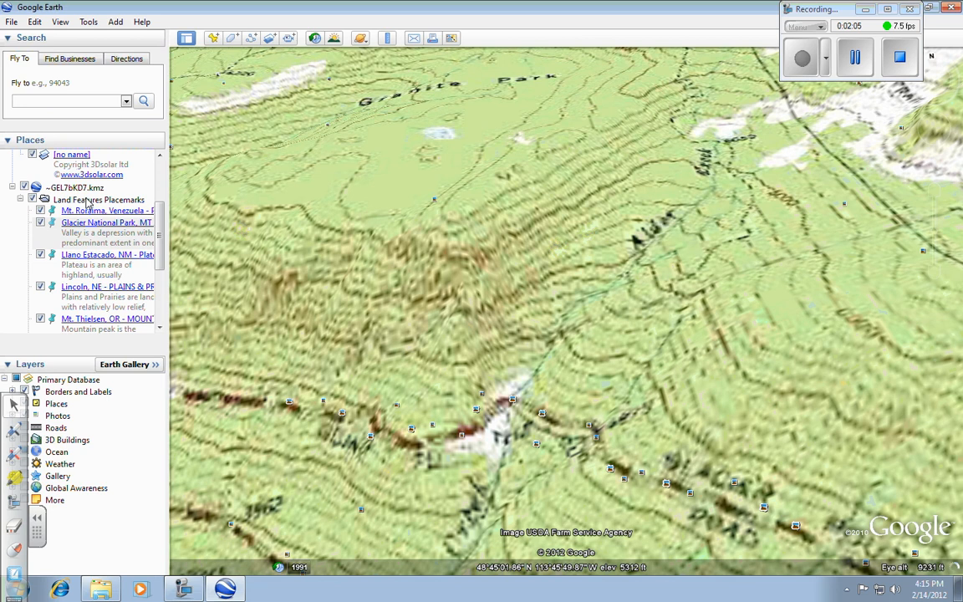
mouse_move(108, 200)
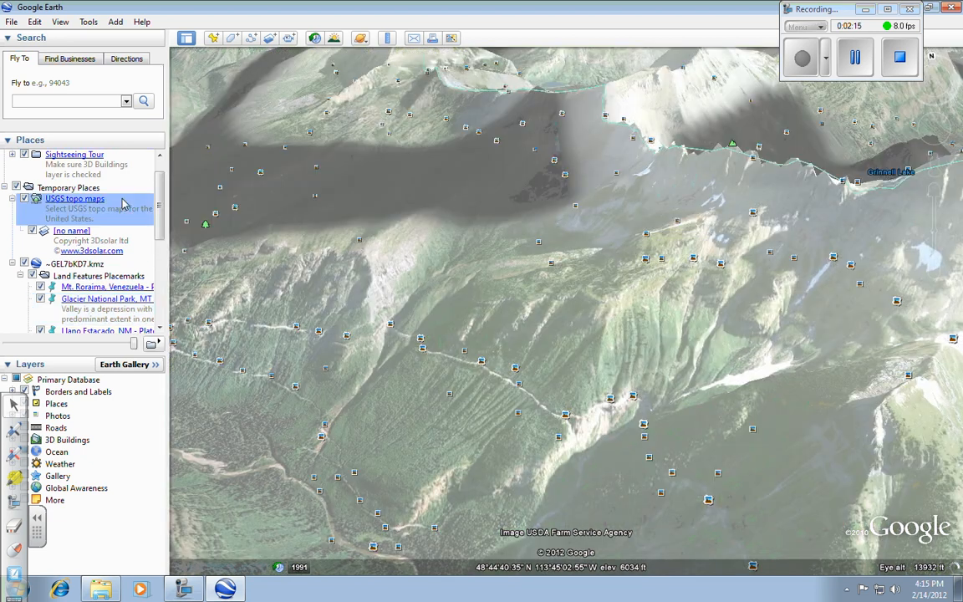
Step: Make the USGS topo map overlay fully opaque over the terrain
click(24, 197)
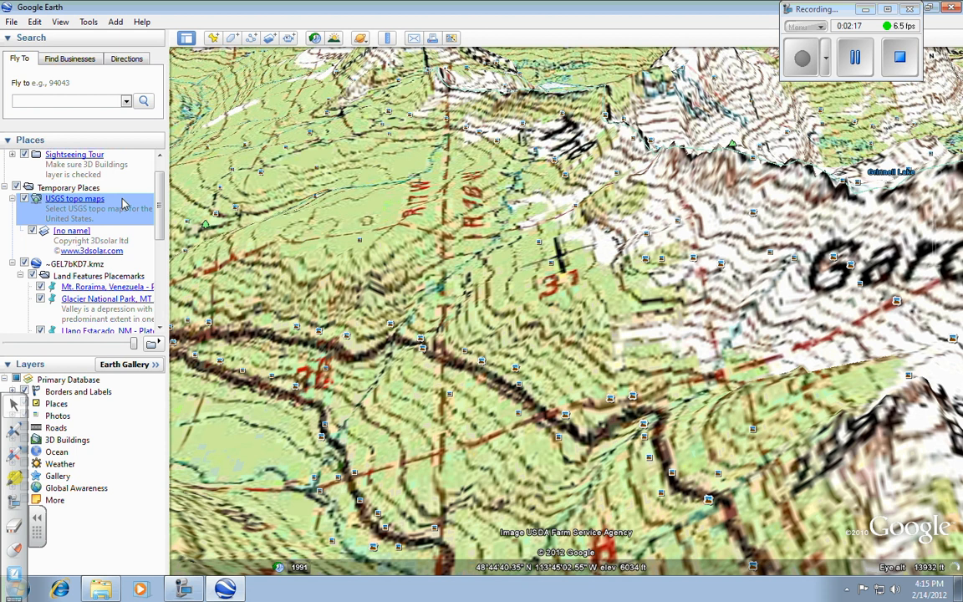
mouse_move(137, 350)
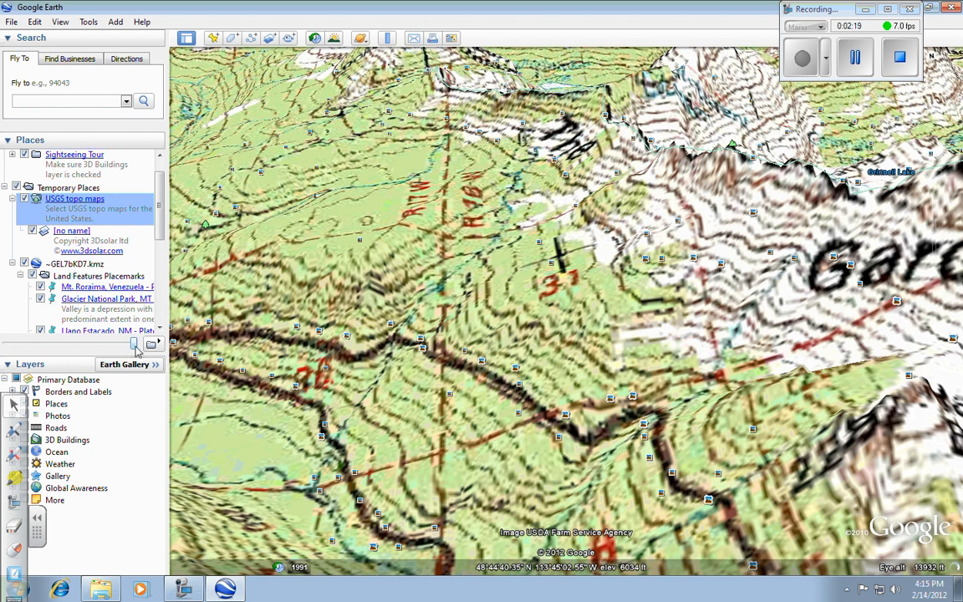